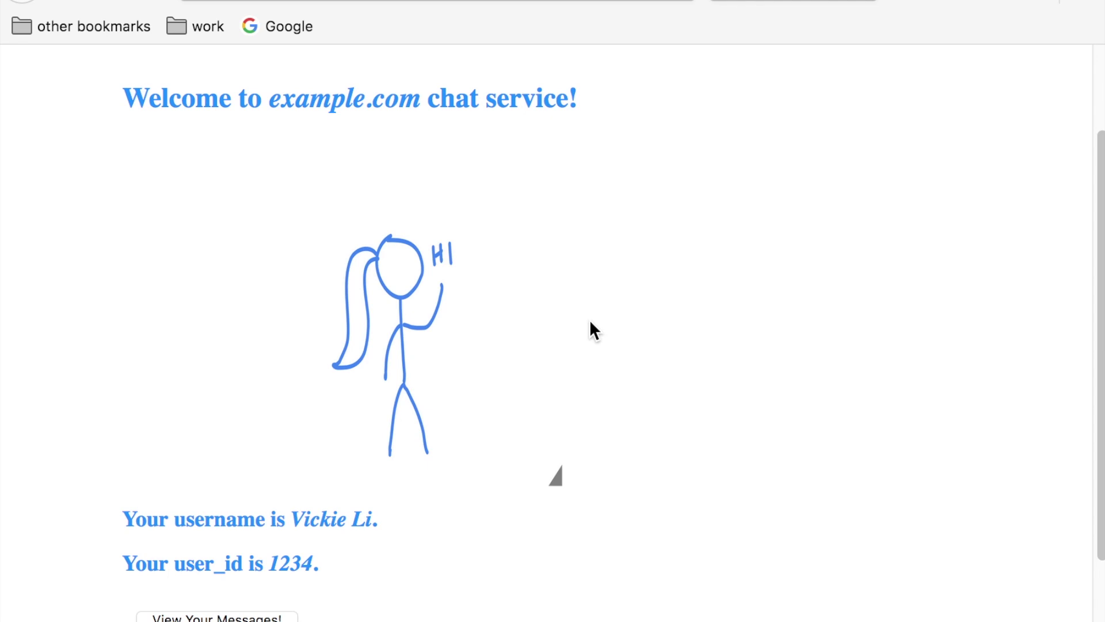
Scroll the welcome page and select the user id value 1234.
scroll(down, 3)
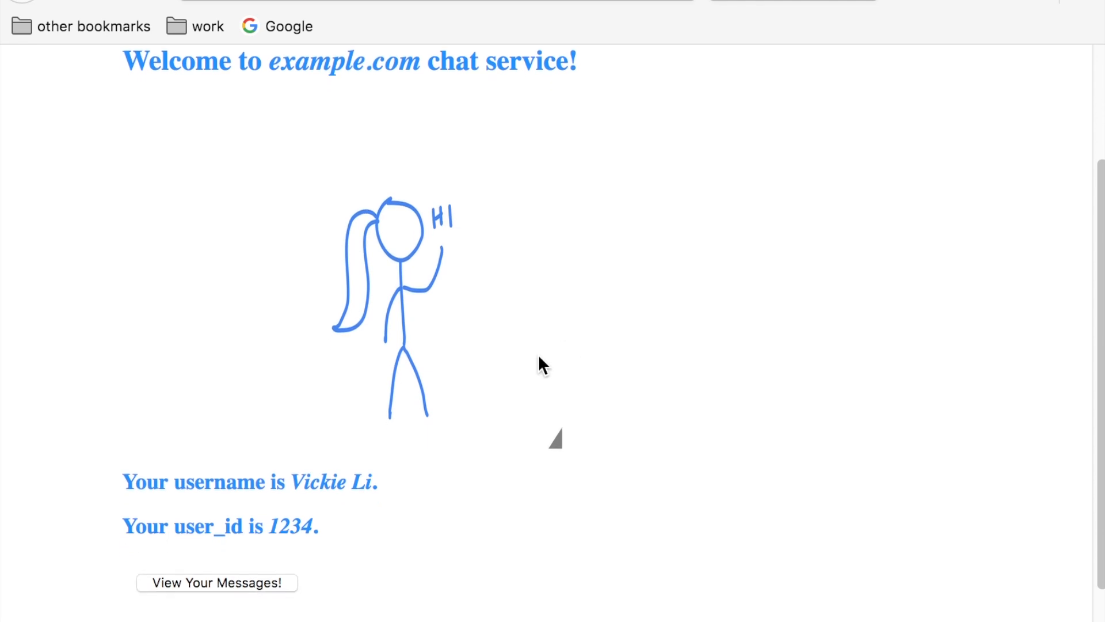
mouse_move(273, 527)
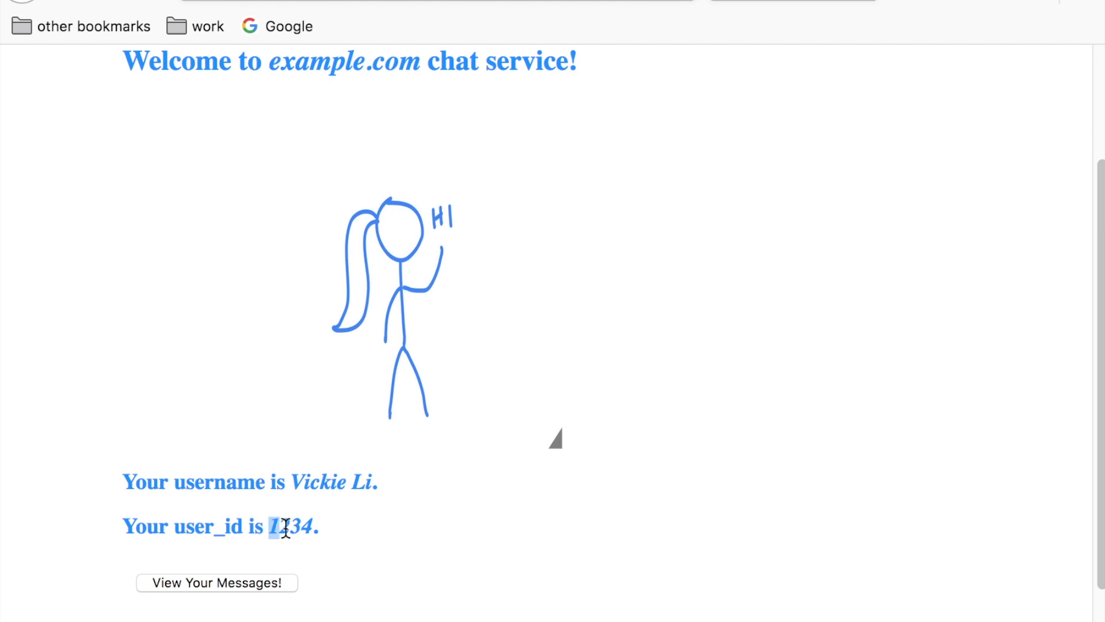
double_click(287, 527)
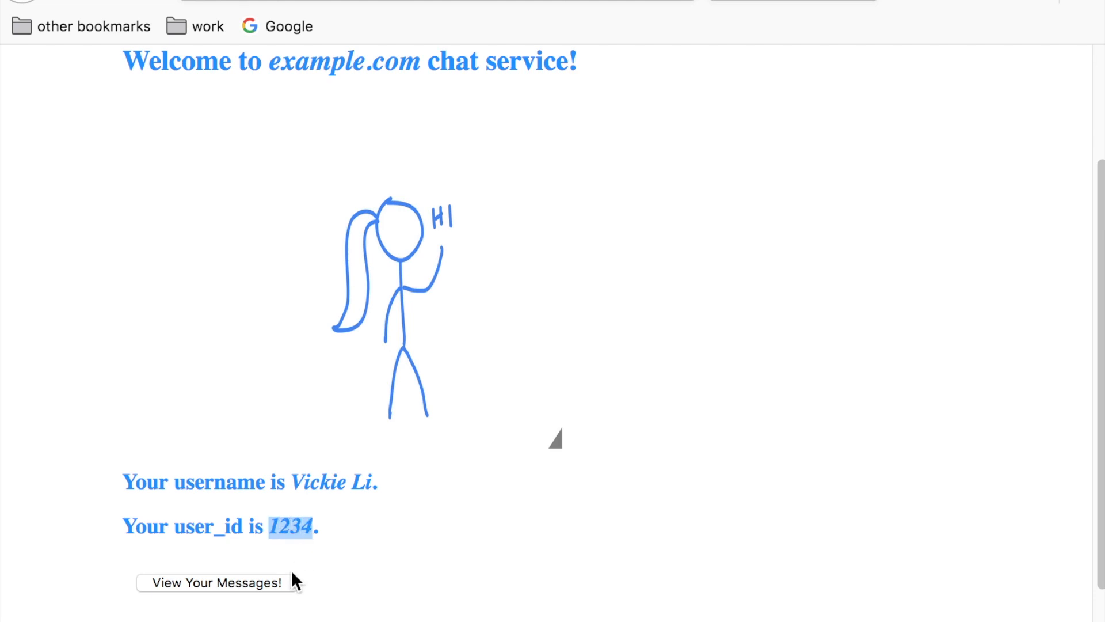
mouse_move(294, 598)
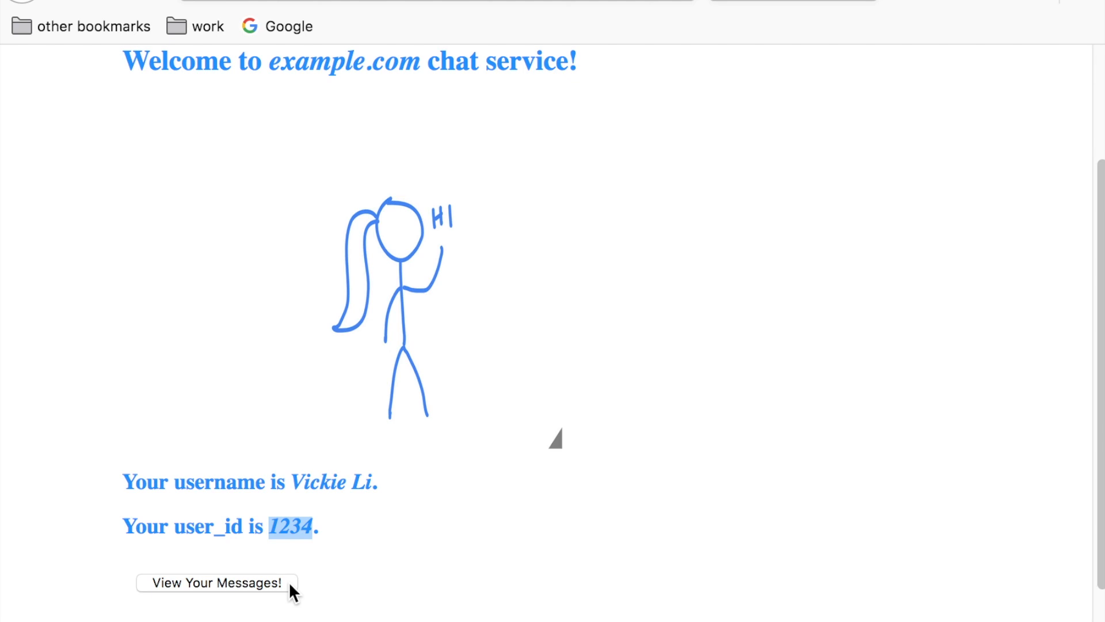
mouse_move(405, 547)
text(example.com)
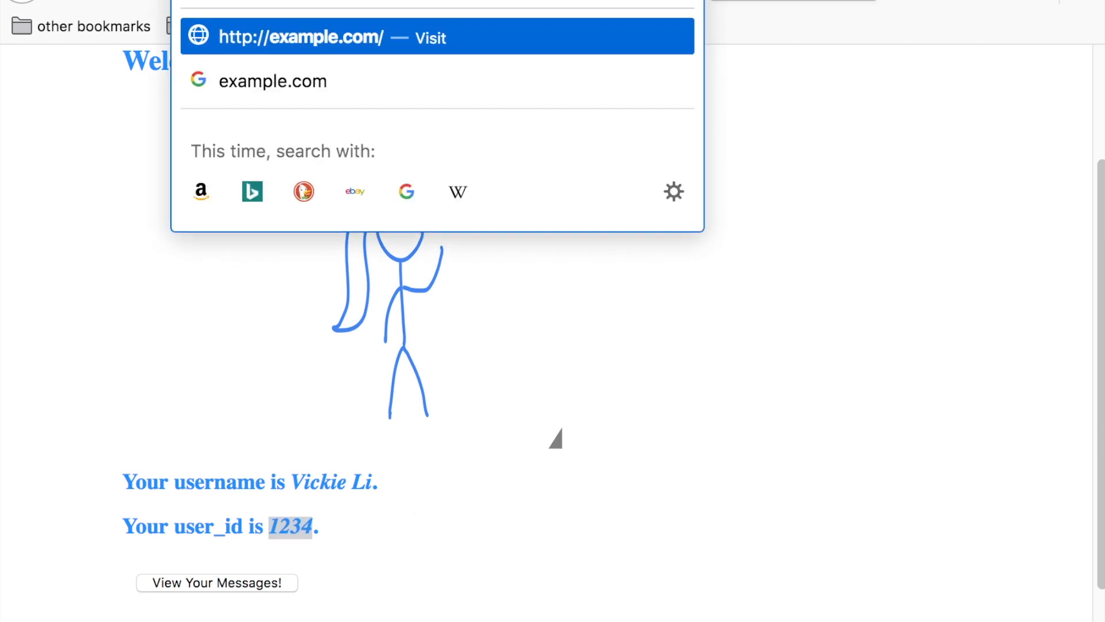
Enter the messages URL with user_id=1233 in the address bar.
text(/messages?user_id=123)
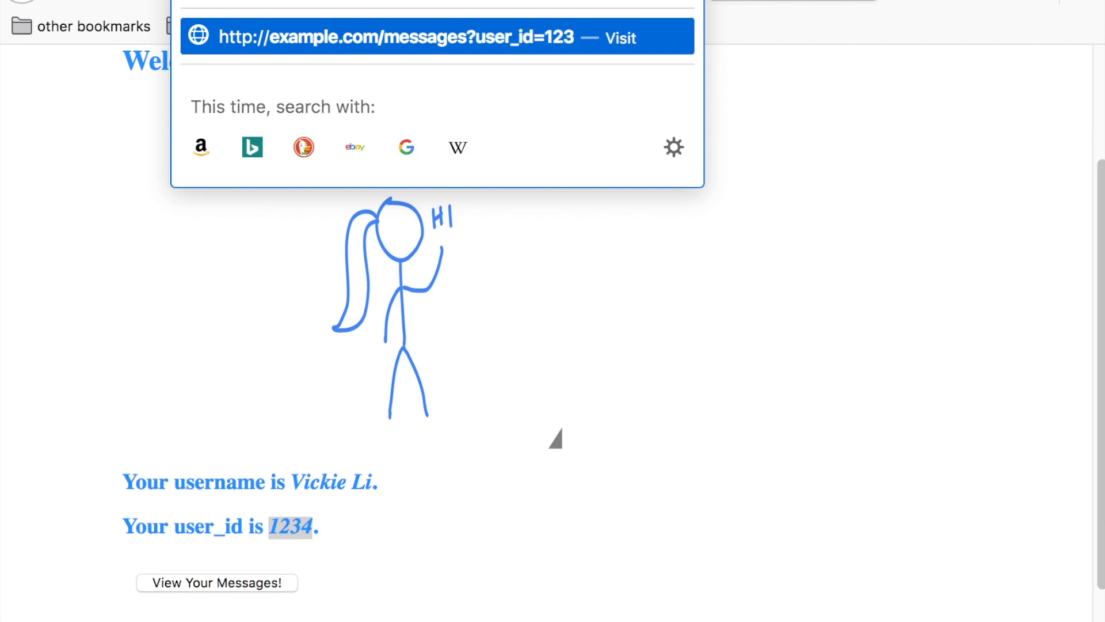
text(4)
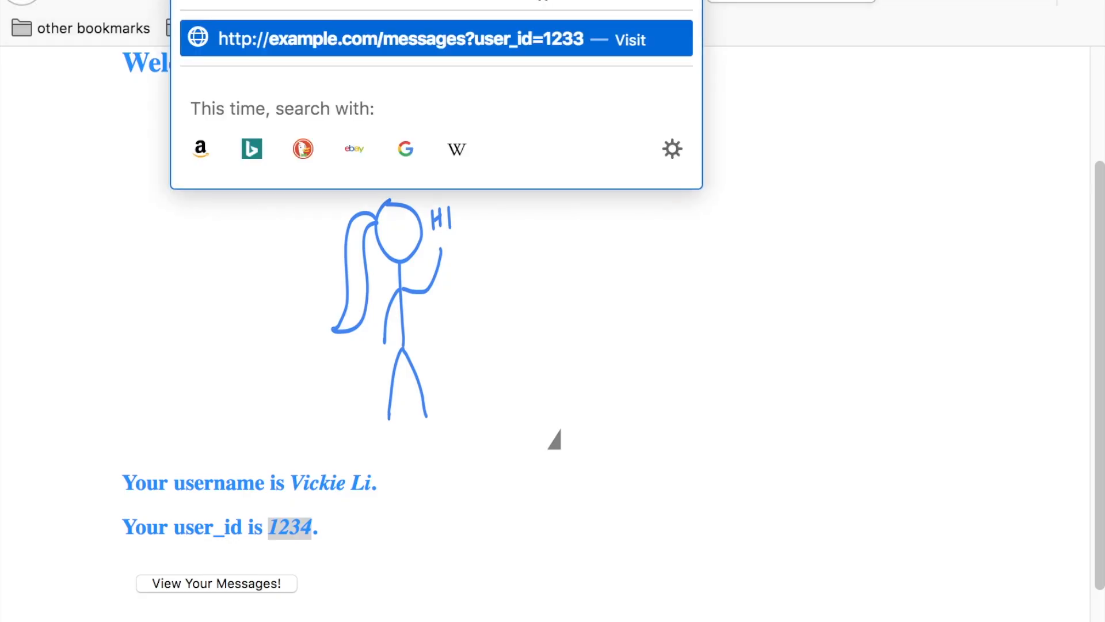
Change the address to example.com/change_password?user_id=1234.
key(Backspace)
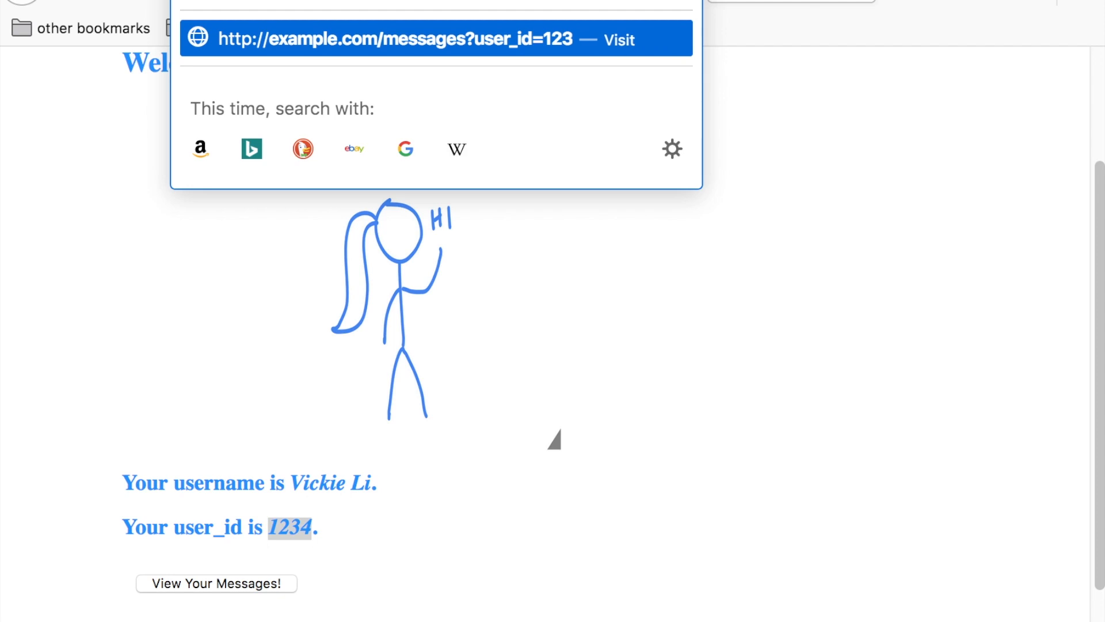
text(1)
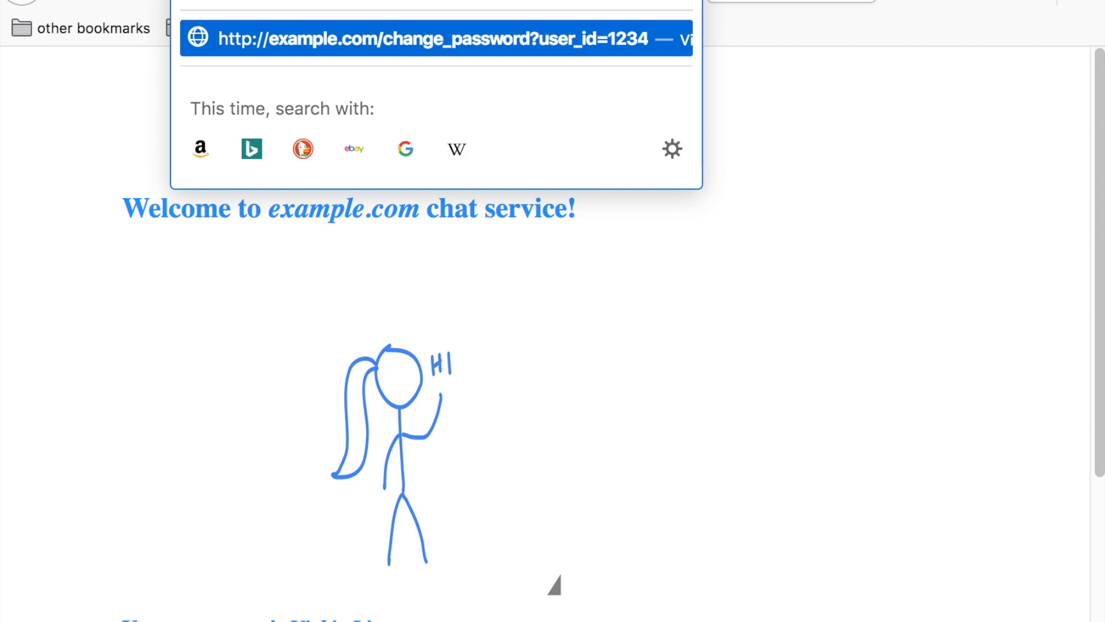
Change the change_password URL's user_id ending to 1233.
key(Backspace)
text(3)
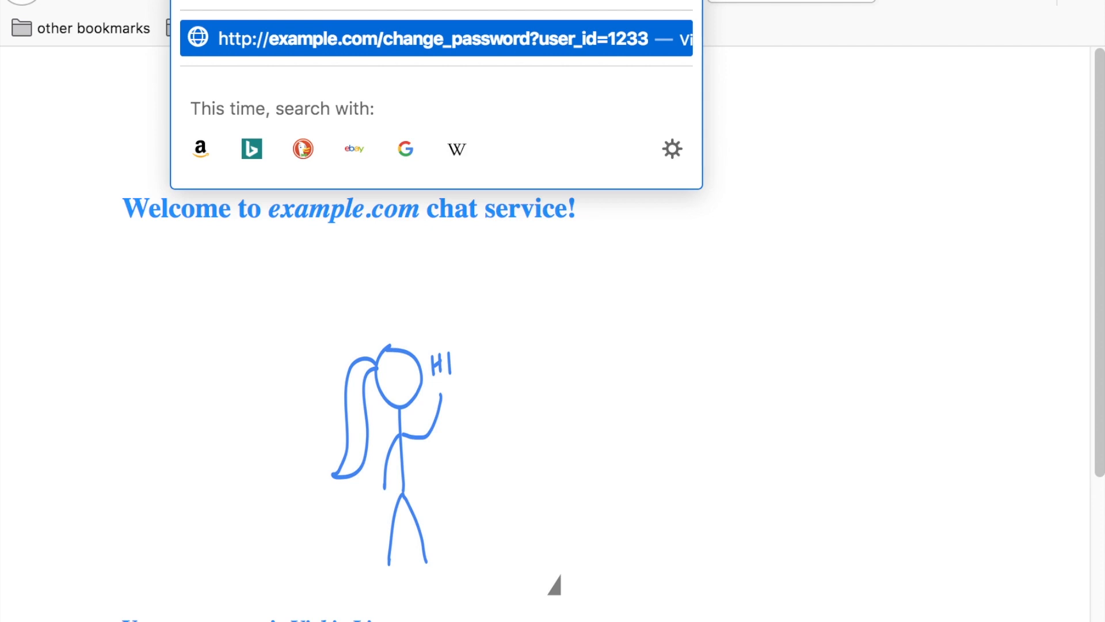
mouse_move(708, 281)
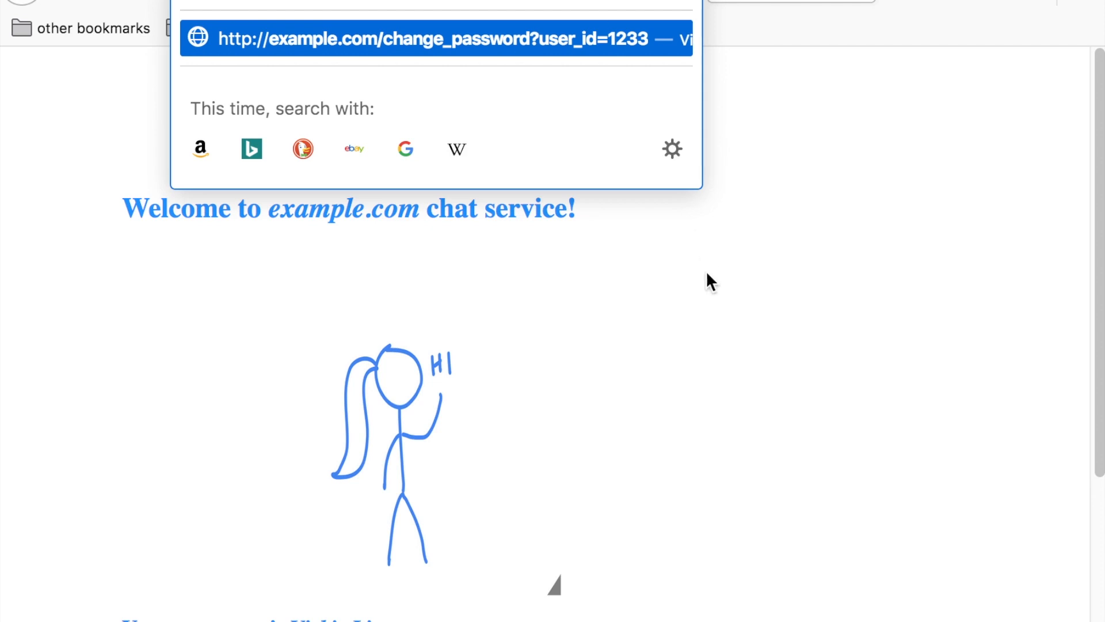
mouse_move(713, 291)
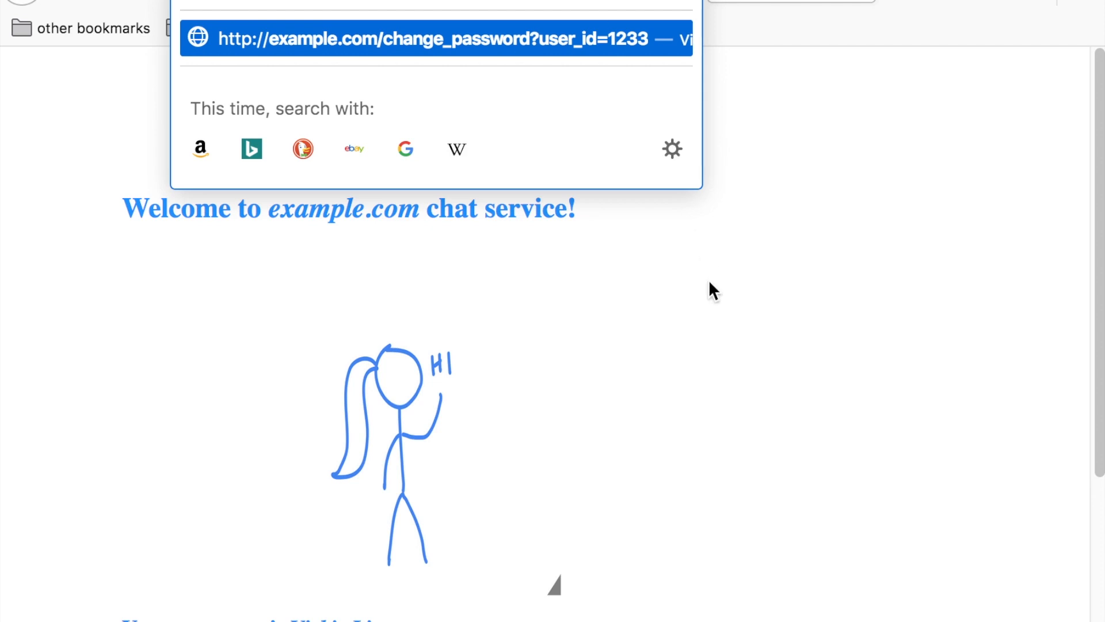
mouse_move(741, 294)
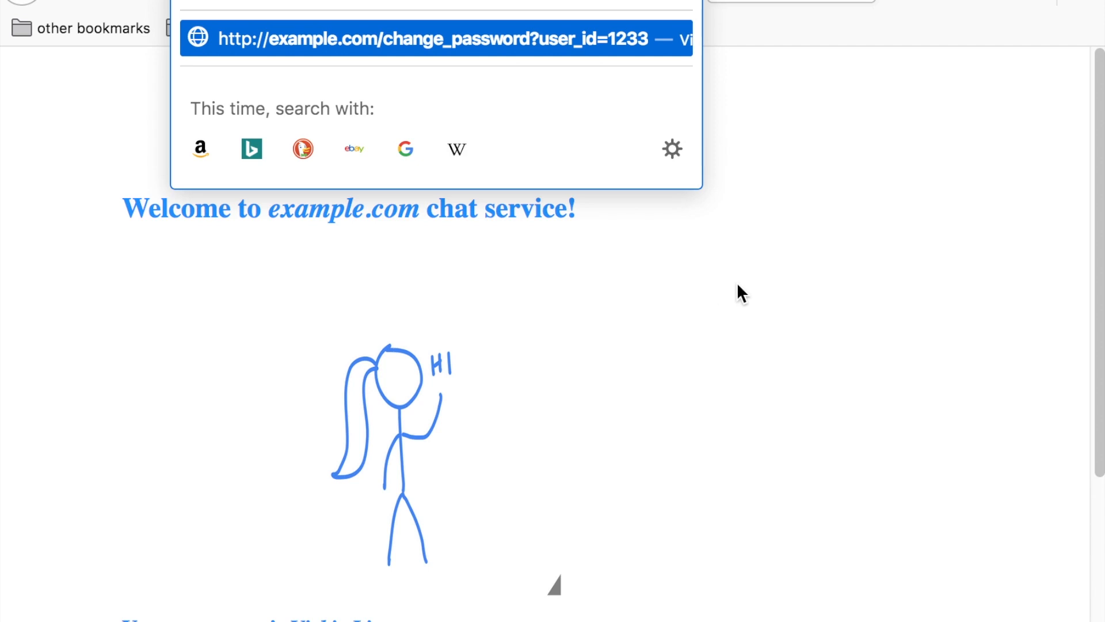